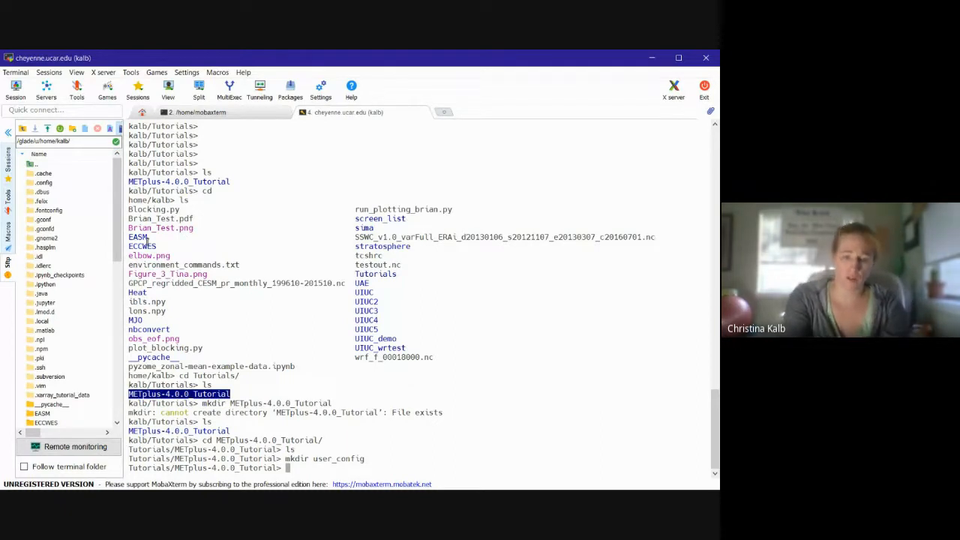
Create an 'output' directory with mkdir and list the folder to confirm it exists
text(mkdir)
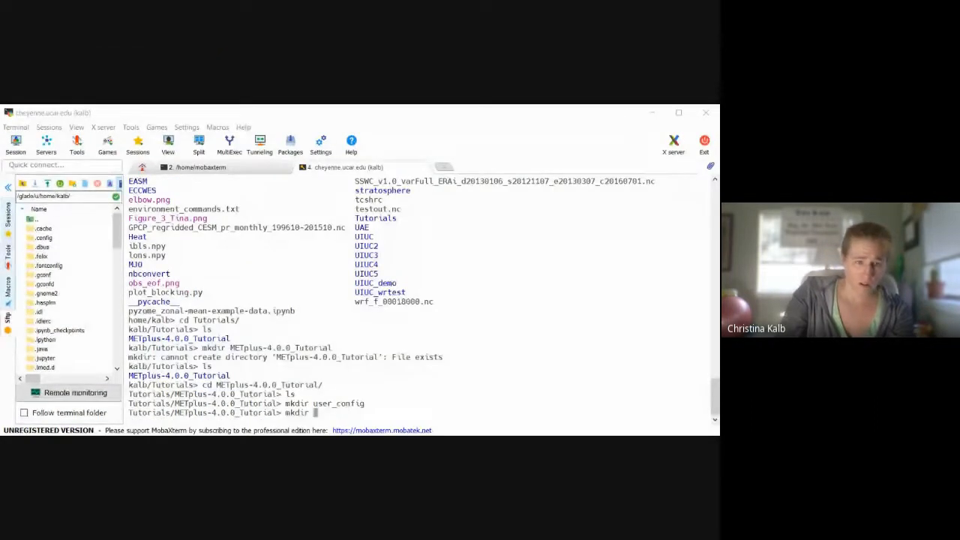
text(output)
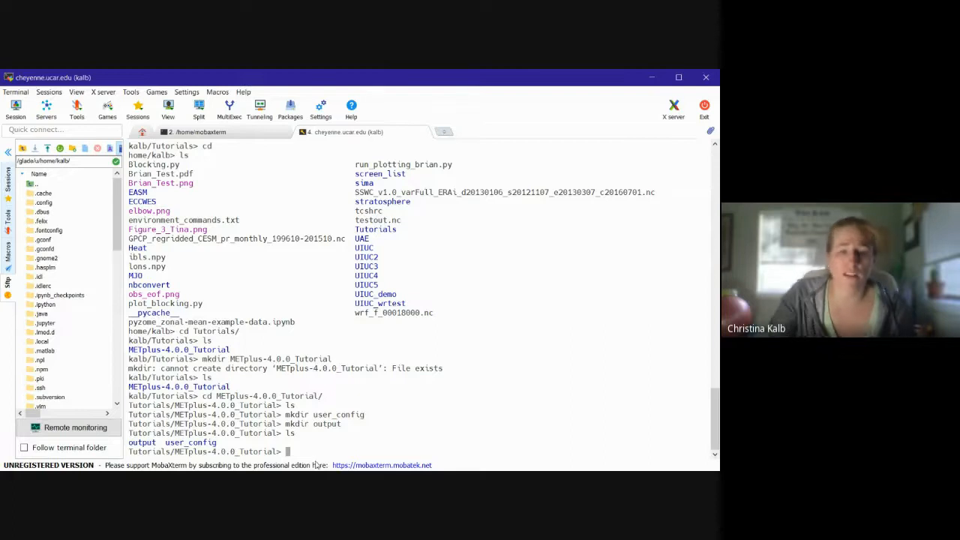
text(ls)
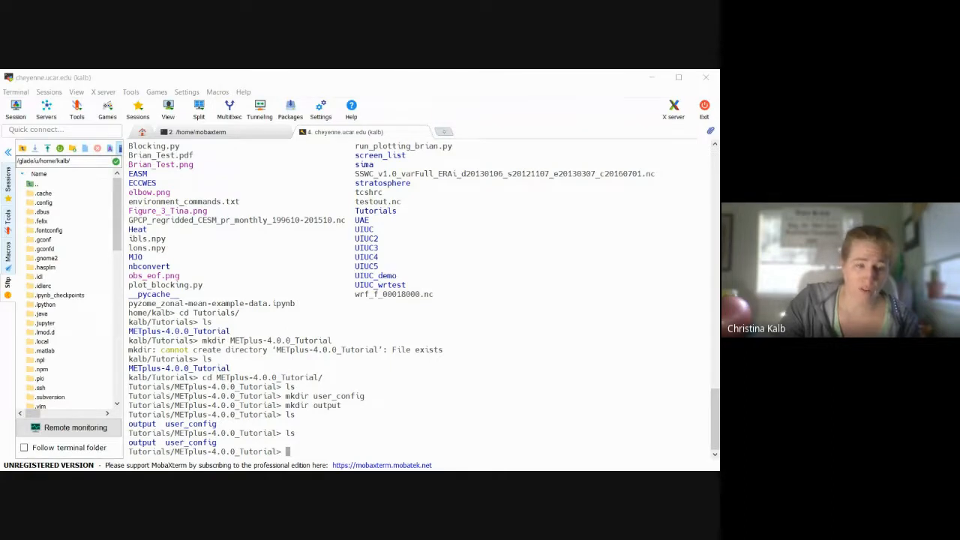
Copy tutorial-4.0.0.conf from the shared Tutorial_Files into the tutorial folder as tutorial.conf
text(cp /glade/p/ral/jntp/MET/METplus/Tutorial_Files/METplus-4.0.0_Tutorial_Files/tutorial-4.0.0.conf ./tutorial.conf)
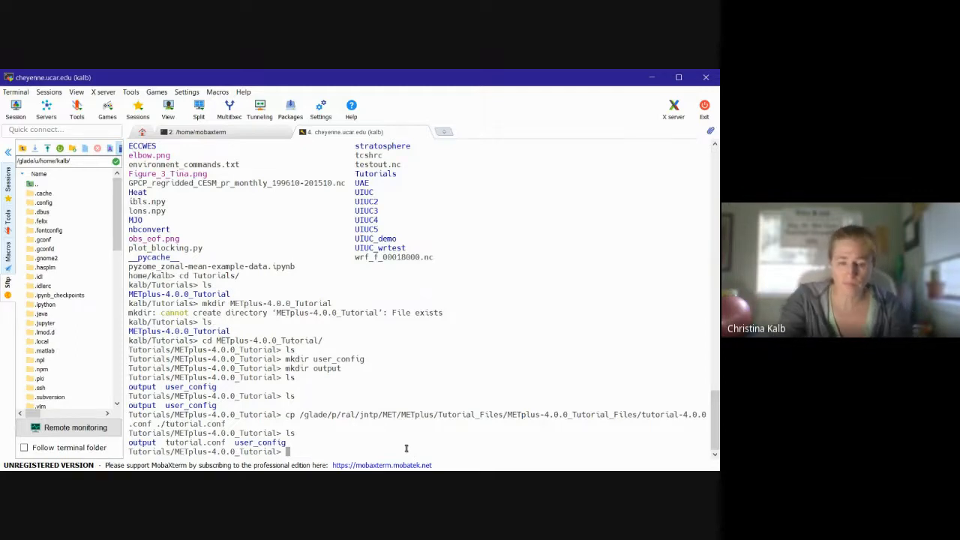
text(vim)
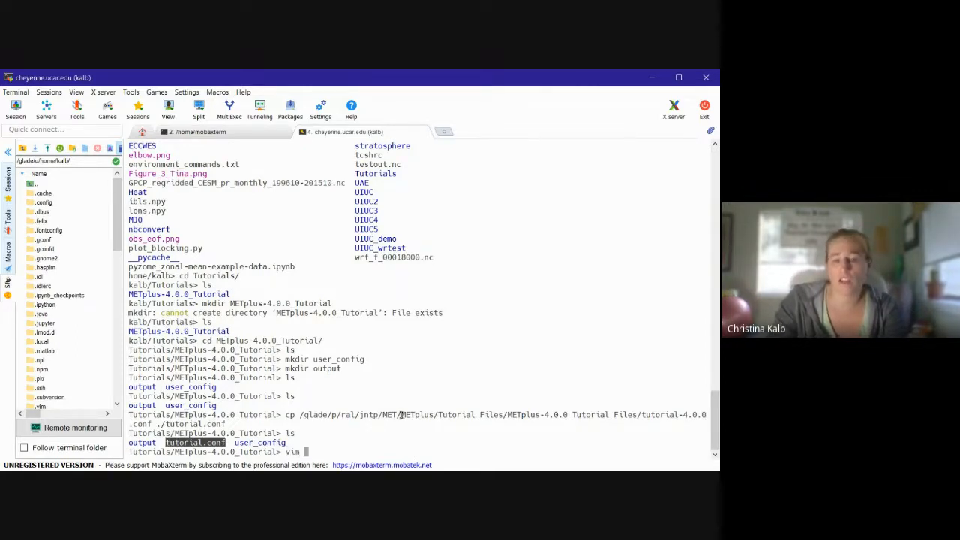
Open tutorial.conf in vim for review
key(Enter)
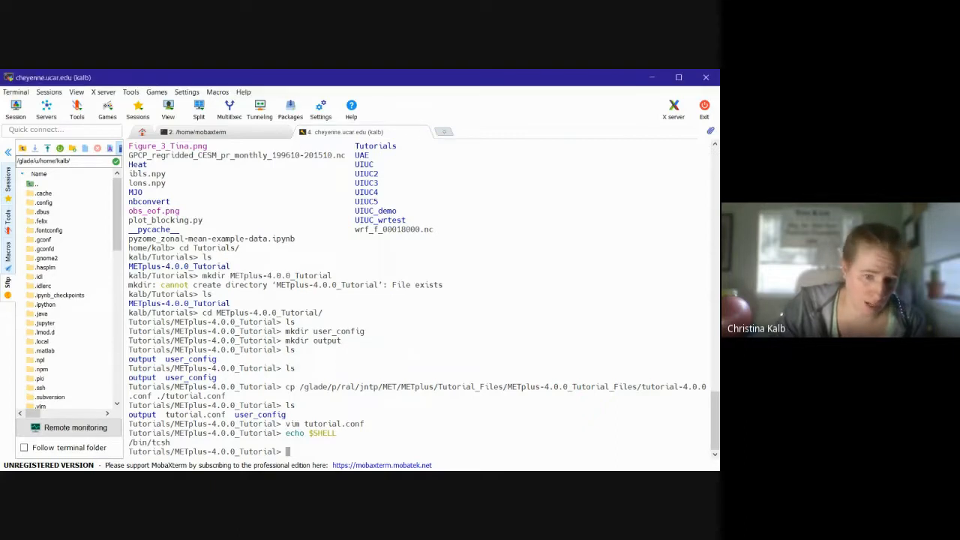
Copy the Cheyenne csh setup file to ./METplus-4.0.0_TutorialSetup.sh
text(cp /glade/p/ral/jntp/MET/METplus/Tutorial_Files/METplus-4.0.0_Tutorial_Files/METplus-4.0.0_TutorialSetup.cheyenne.csh ./METplus-4.0.0_TutorialSetup.sh)
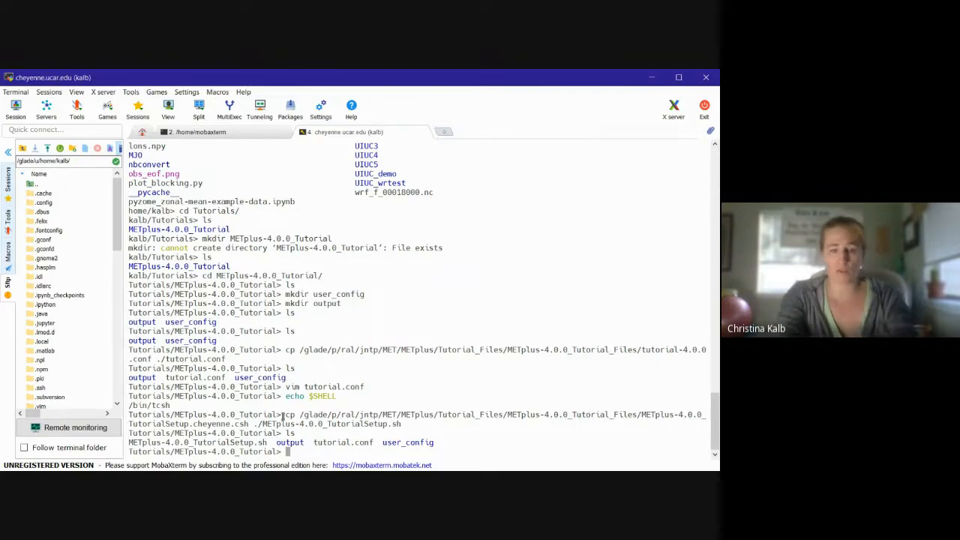
Source METplus-4.0.0_TutorialSetup.sh to activate the NPL Python environment
text(source METplus-4.0.0_TutorialSetup.sh)
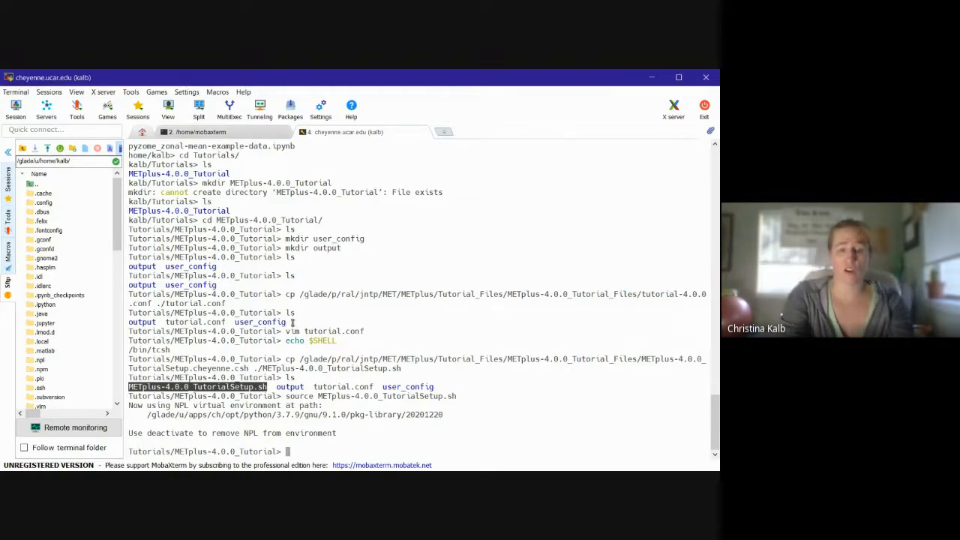
Locate run_metplus.py with 'which' and run point_stat to show its METv10.0.0 usage
text(which run_metplus.)
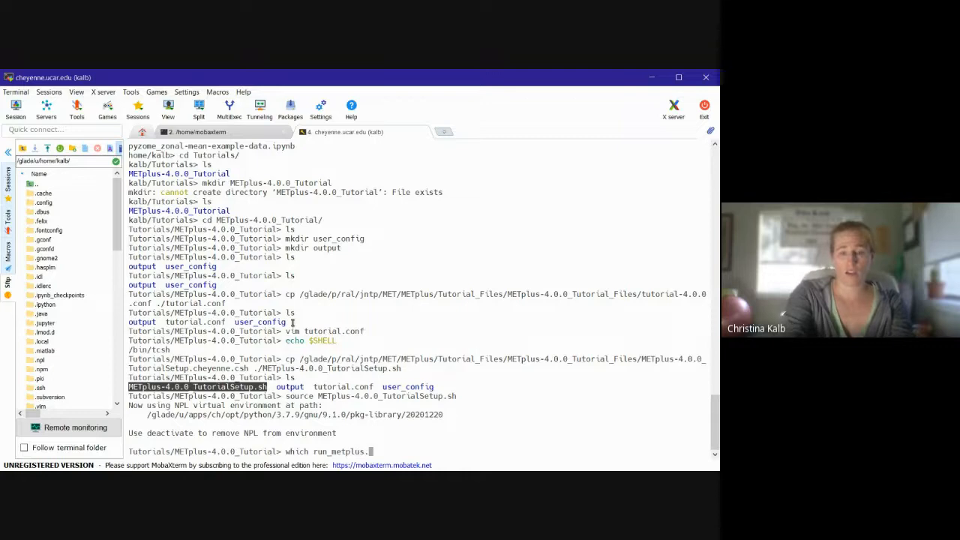
key(Return)
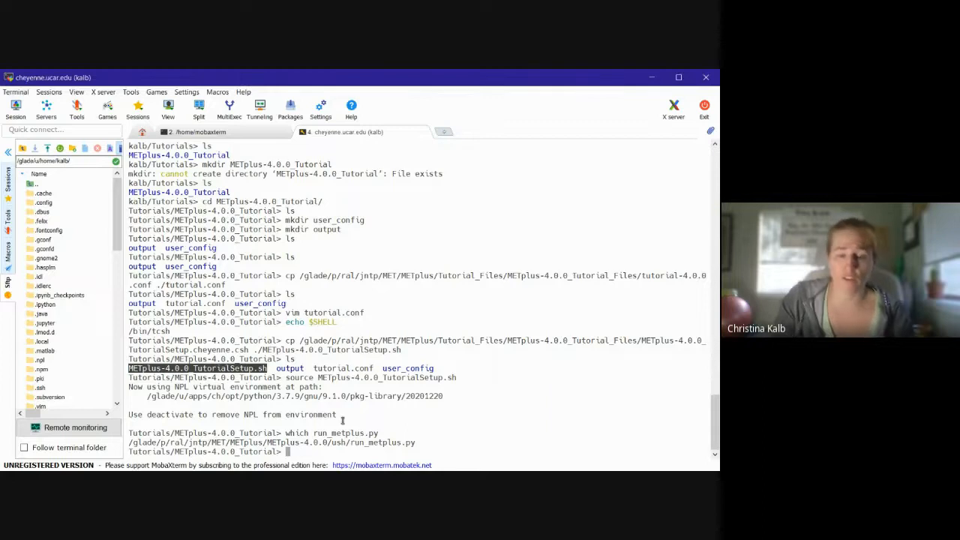
text(point_stat)
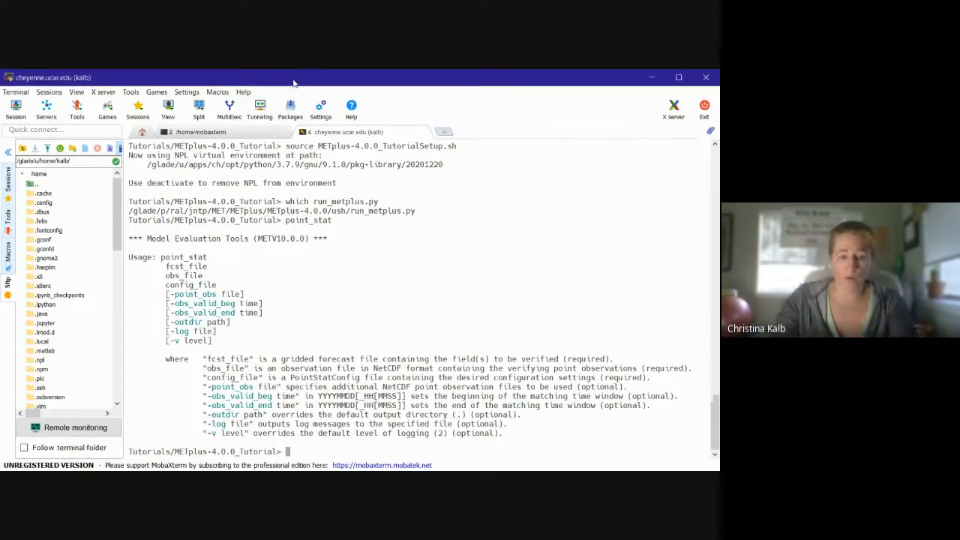
Echo METPLUS_TUTORIAL_DIR and list its contents one per line
text(echo)
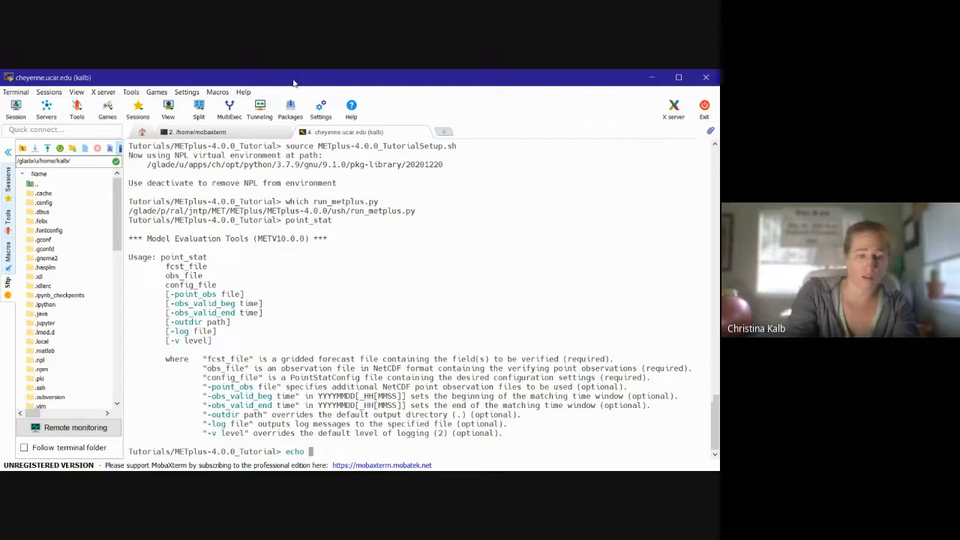
text(${M)
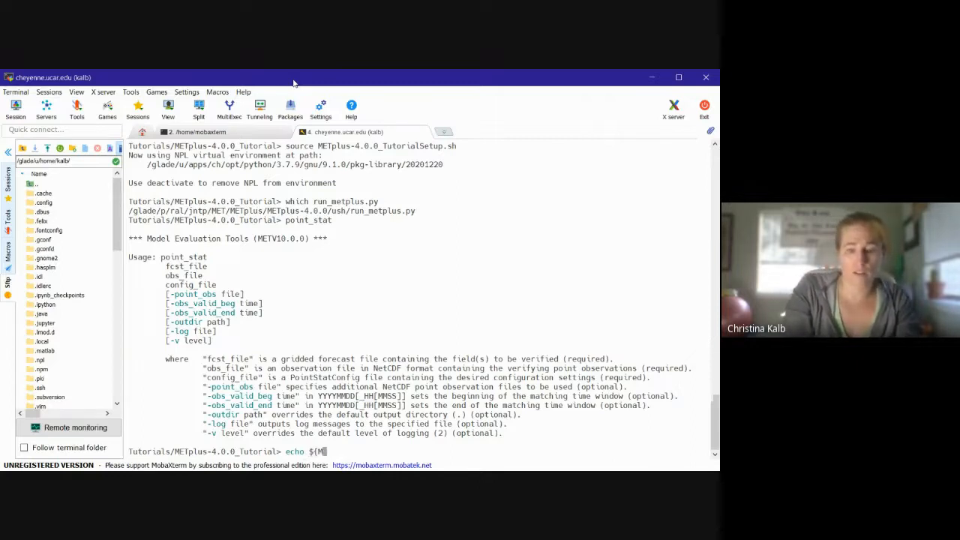
text(ETPLUS_TUTORIAL_DIR)
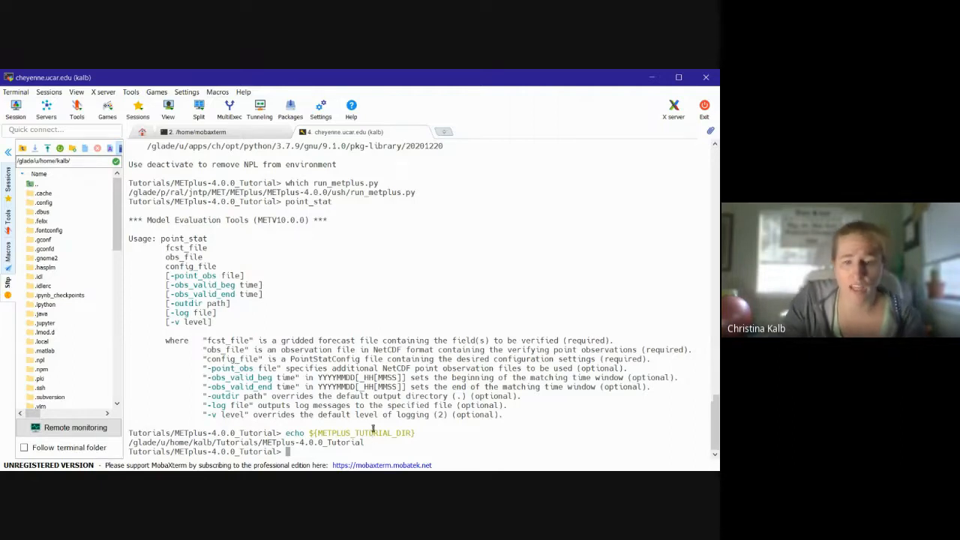
text(;s)
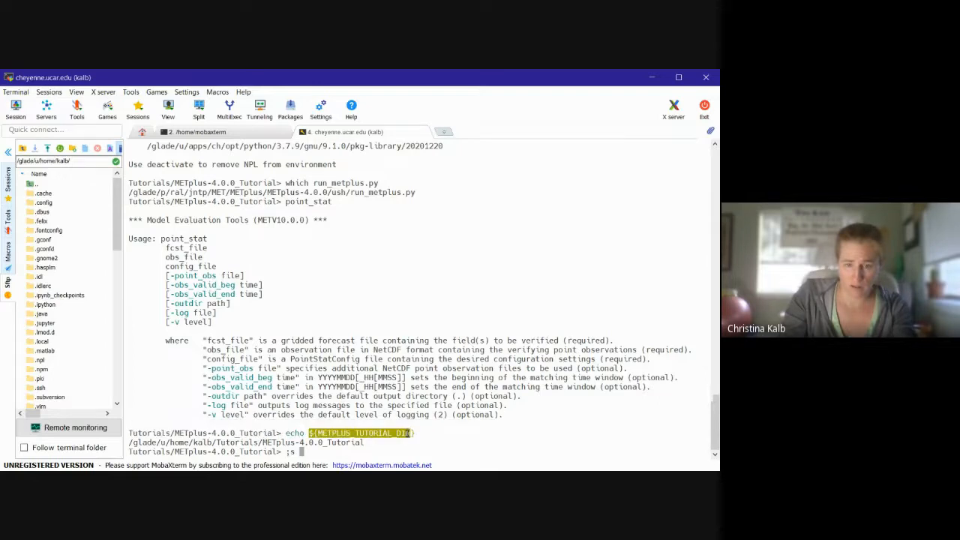
text(${METPLUS_TUTORIAL_DIR})
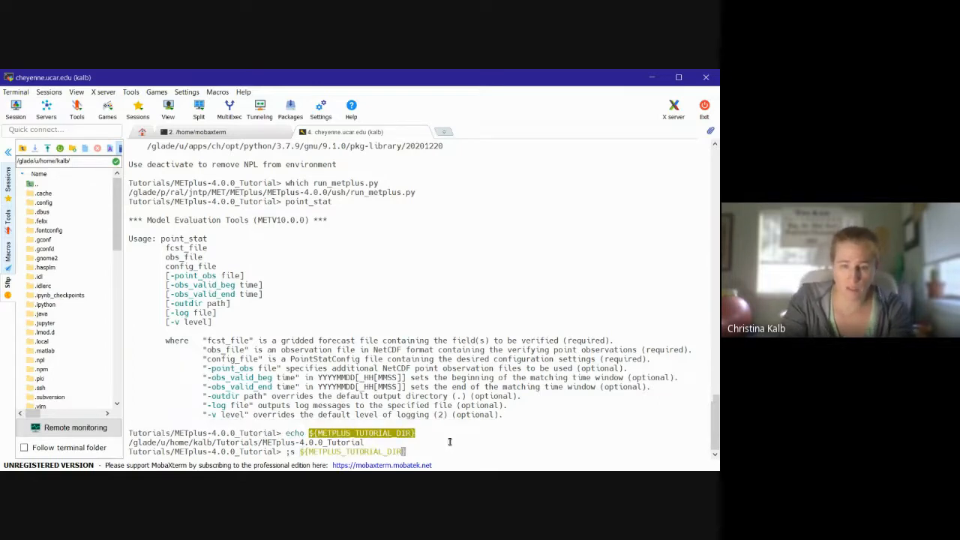
text(l)
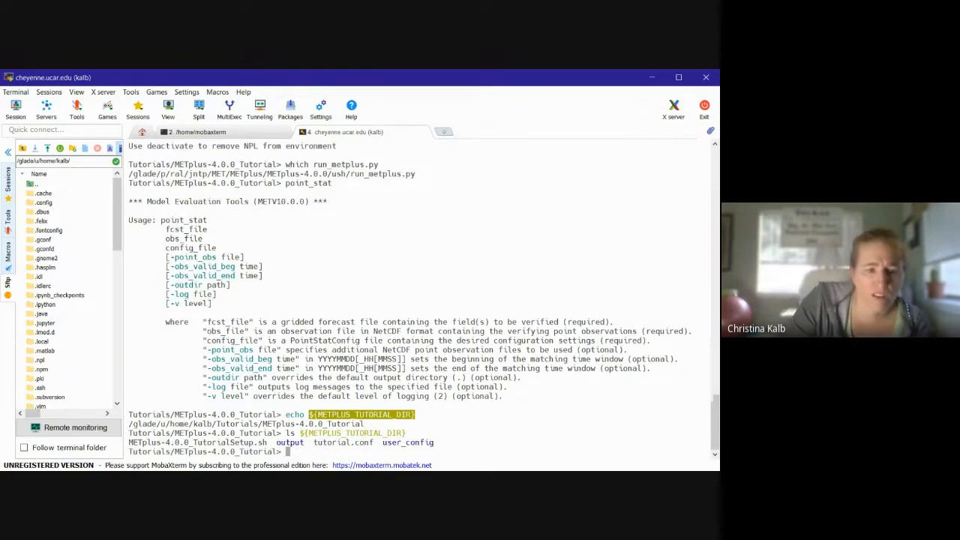
text(ls ${METPLUS_TUTORIAL_DIR} -1)
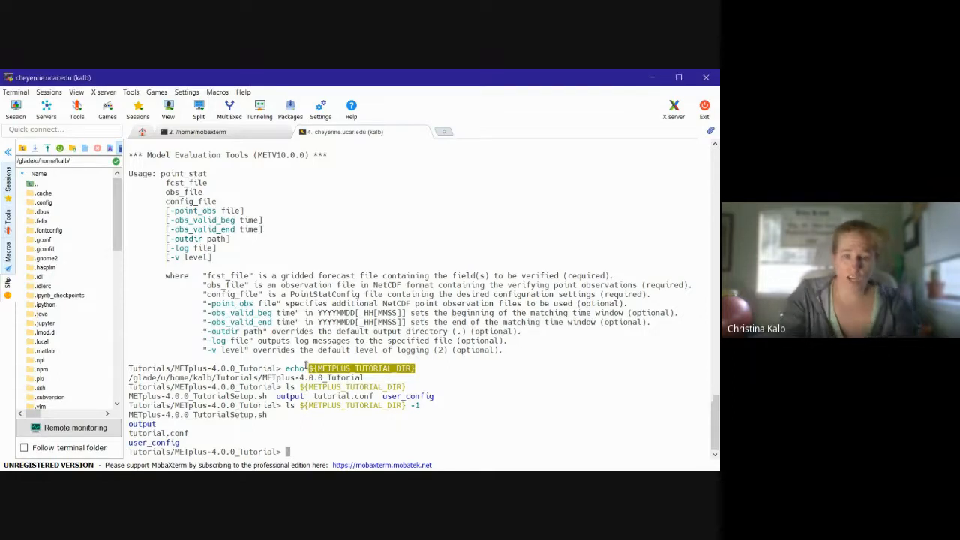
text(echo)
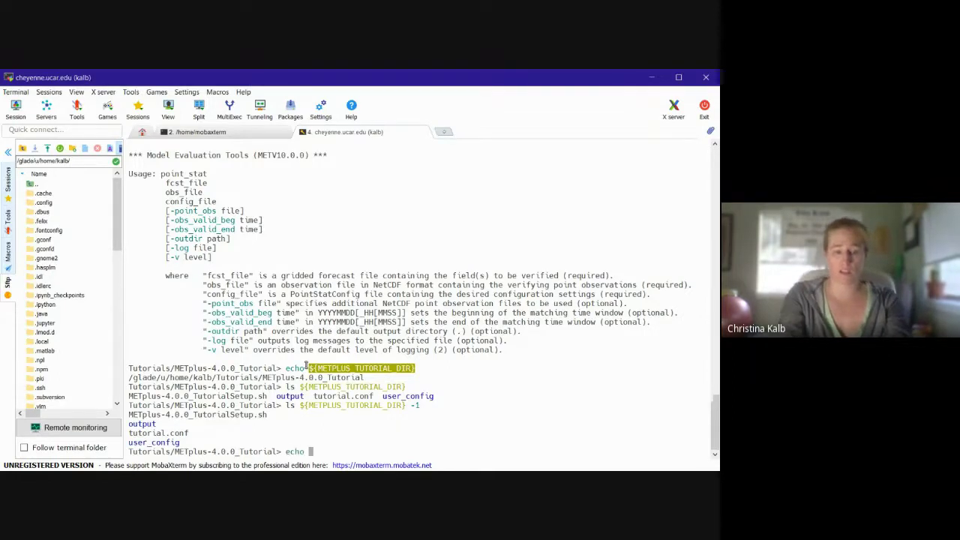
Echo METPLUS_BUILD_BASE and list its folders, such as docs, metplus, parm and ush
text(${METPLUS_BUILD)
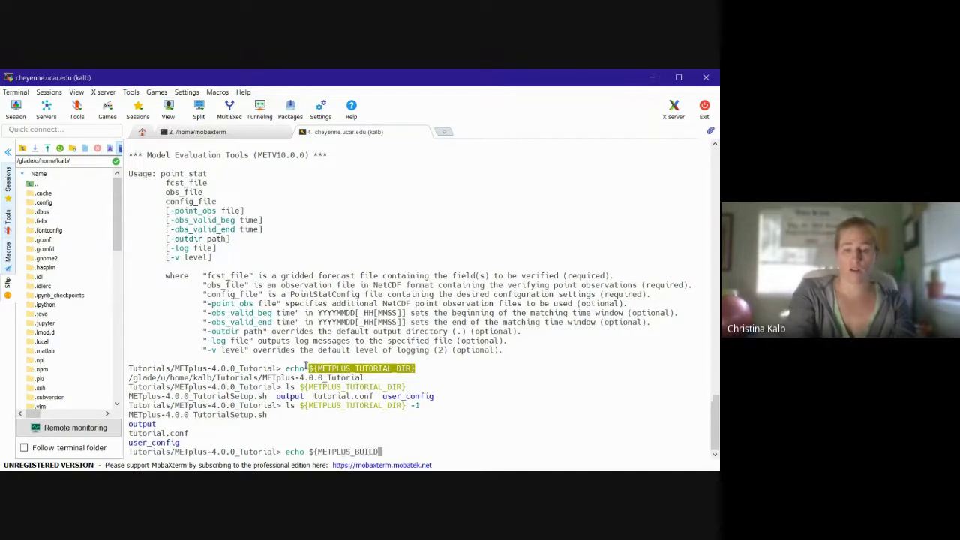
text(_BASE})
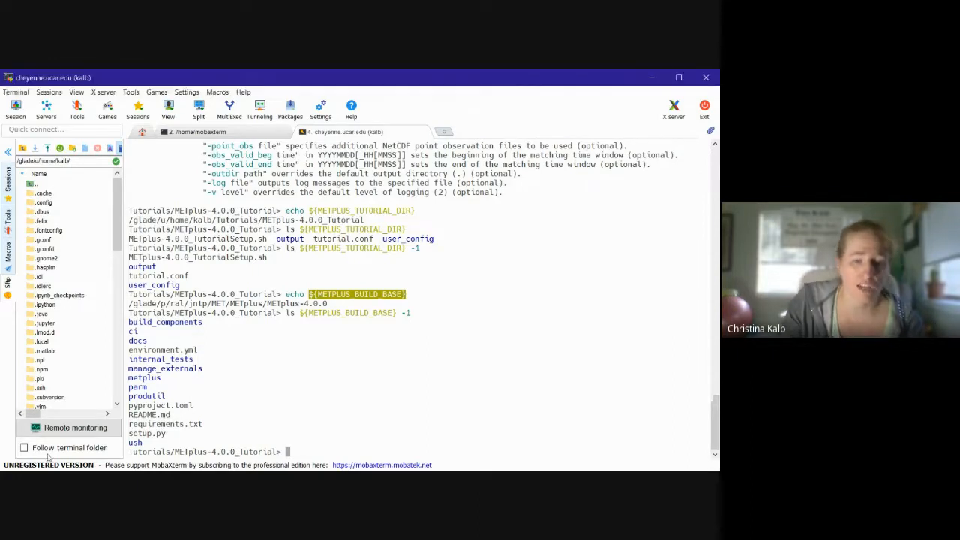
text(echo)
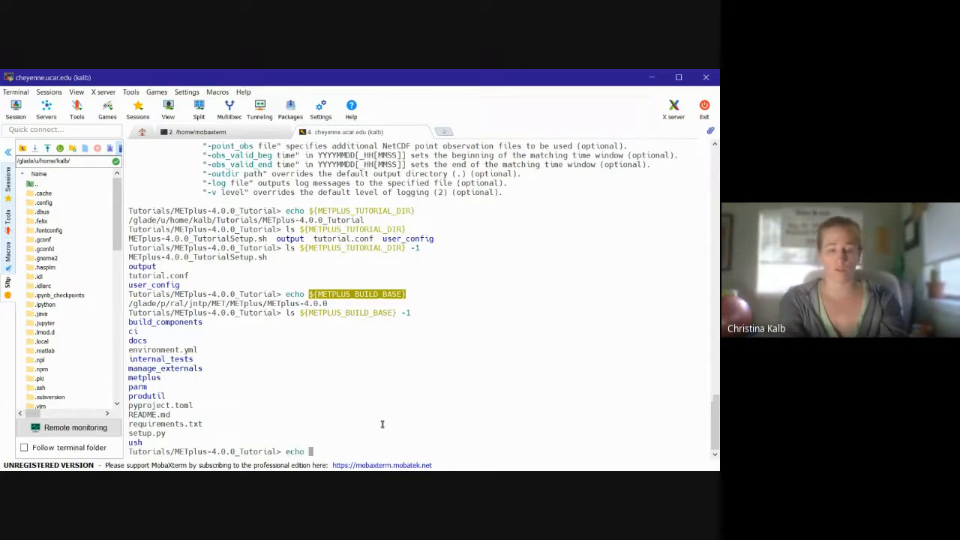
Echo MET_BUILD_BASE to show the MET_releases/10.0.0 path, then list it
text(${MET)
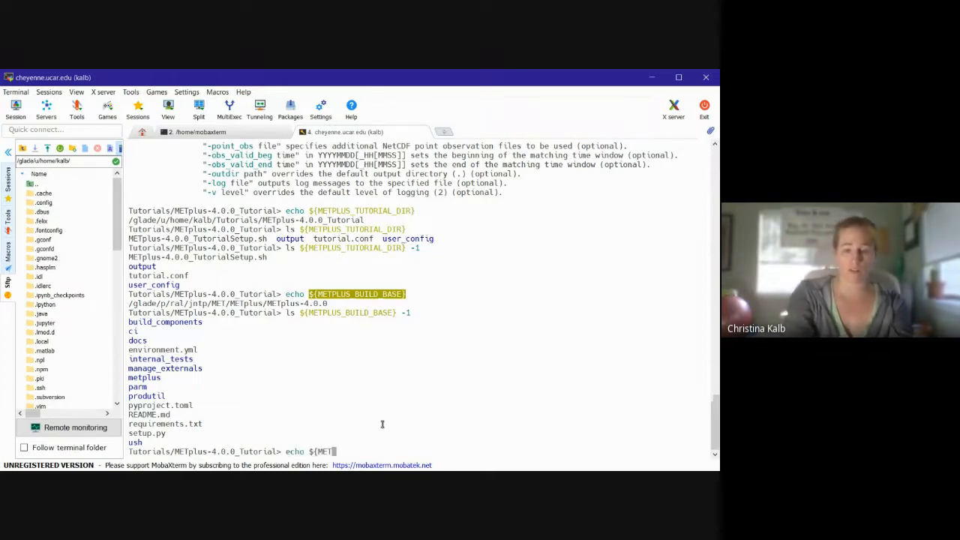
text(_BUILD)
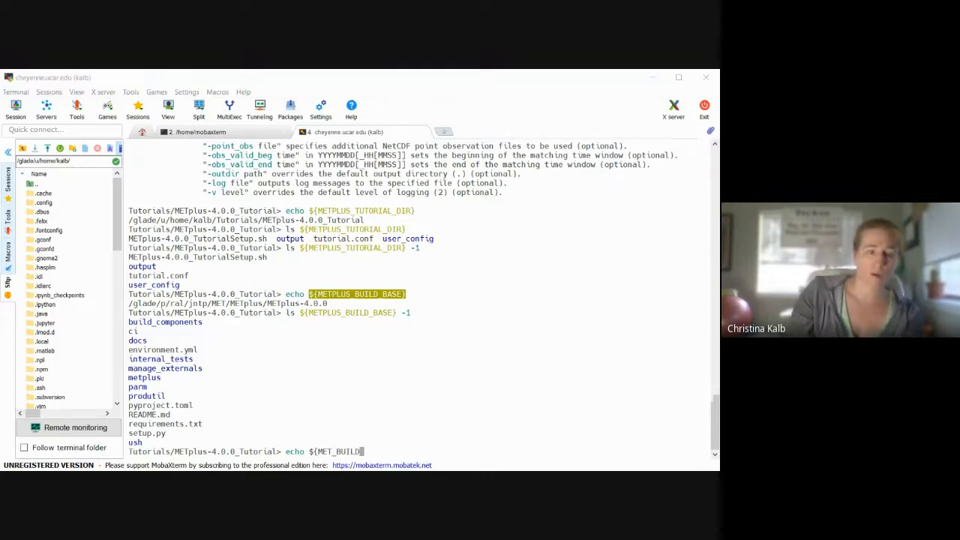
text(_B)
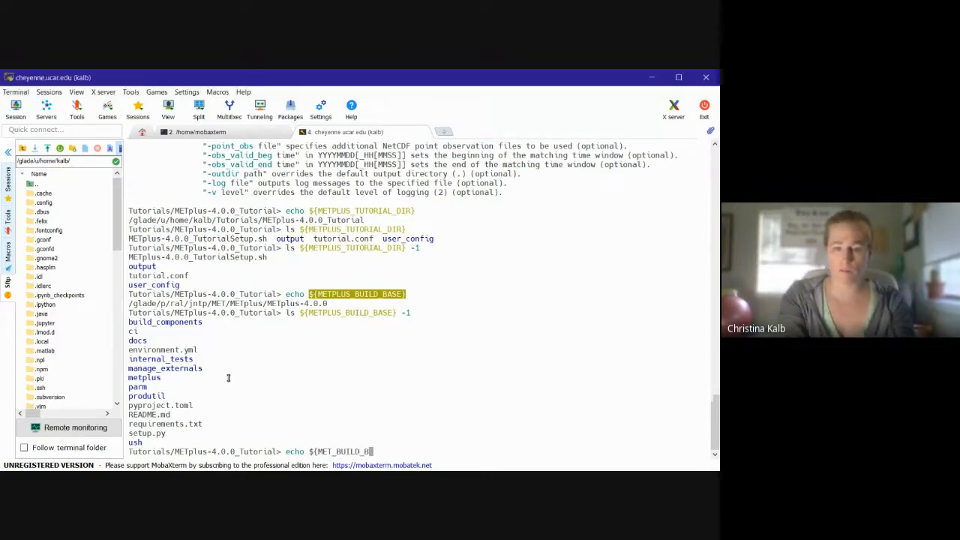
key(Return)
text(ls)
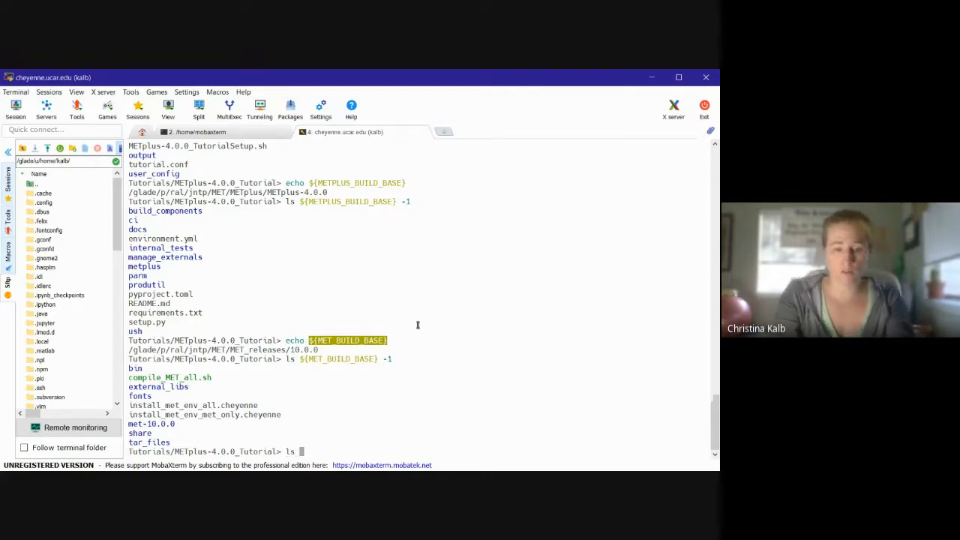
List ${MET_BUILD_BASE}/bin one per line and scroll from ascii2nc to wwmca_regrid
text(${MET_B)
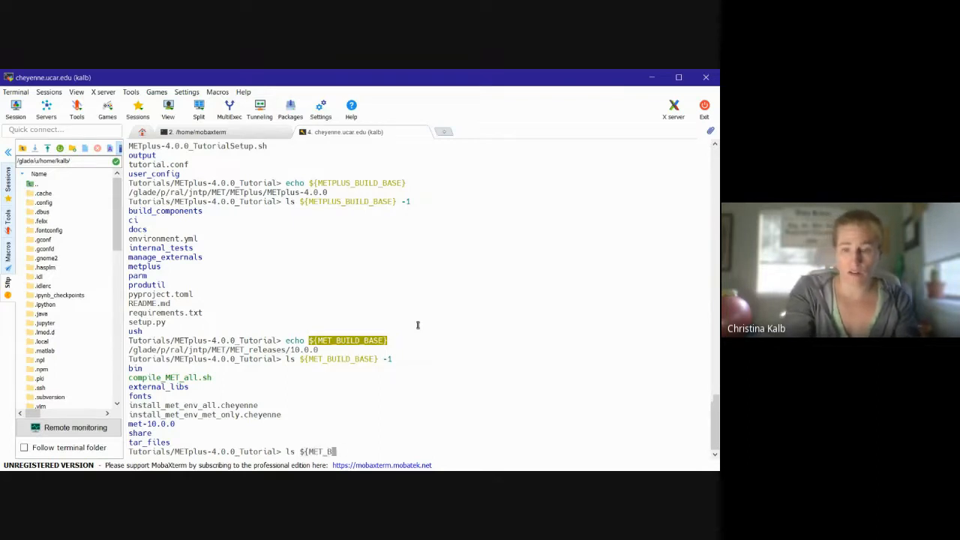
text(UILD_BASE})
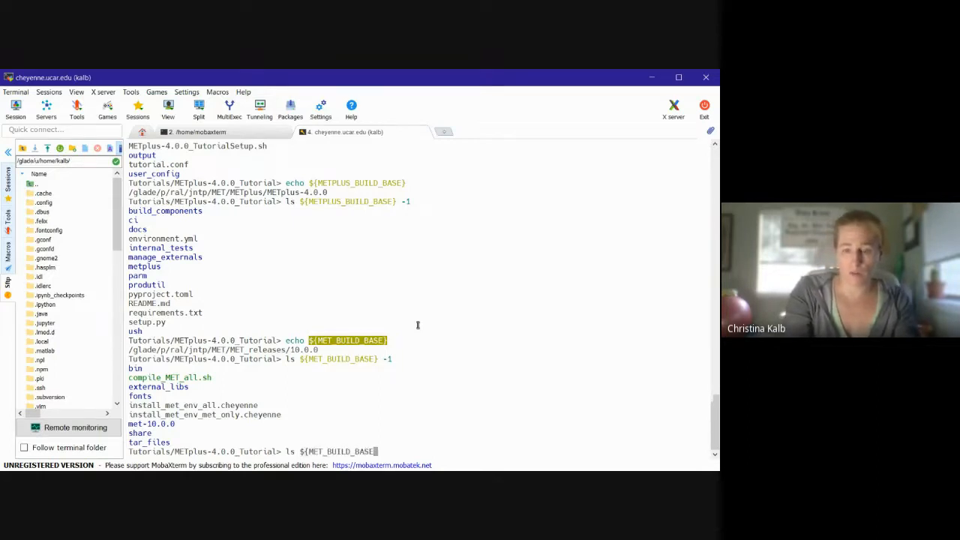
text(/bin -1)
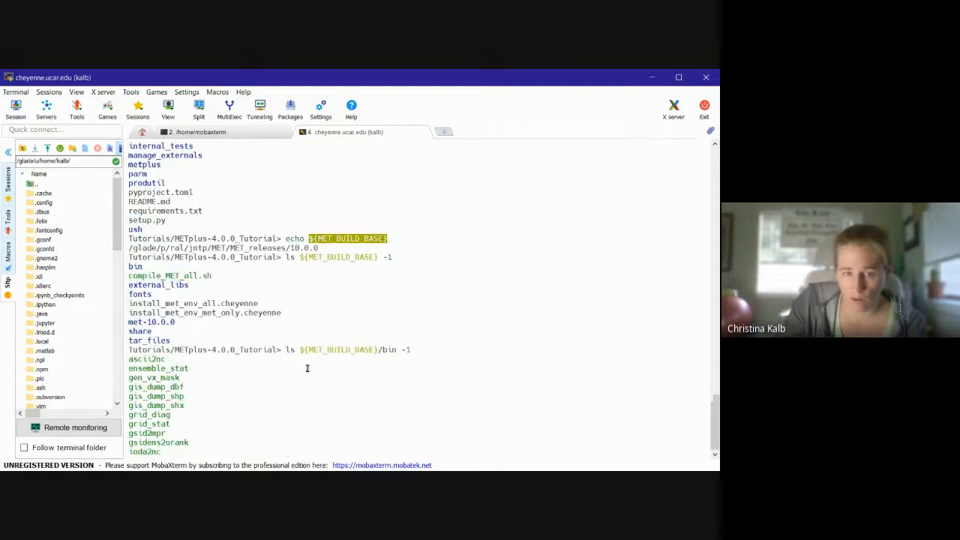
scroll(down, 3)
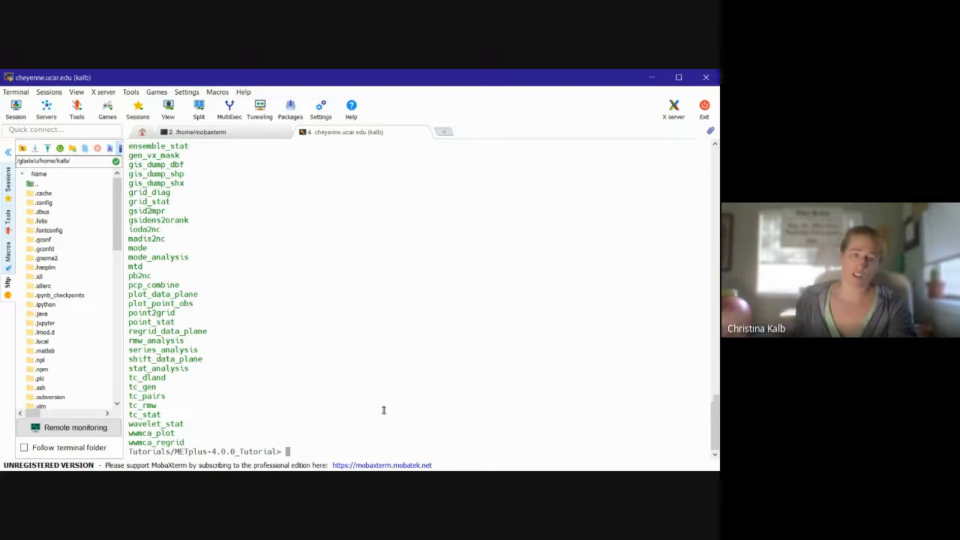
Echo ${METPLUS_DATA_DIR}, get 'Undefined variable', then begin retyping echo ${METPLUS_DATA
text(eco)
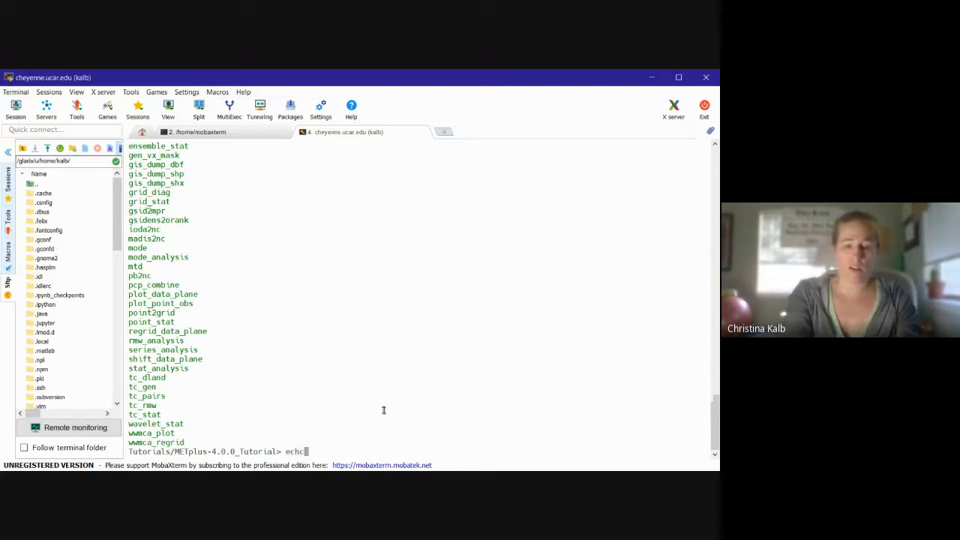
key(BackSpace)
text(o )
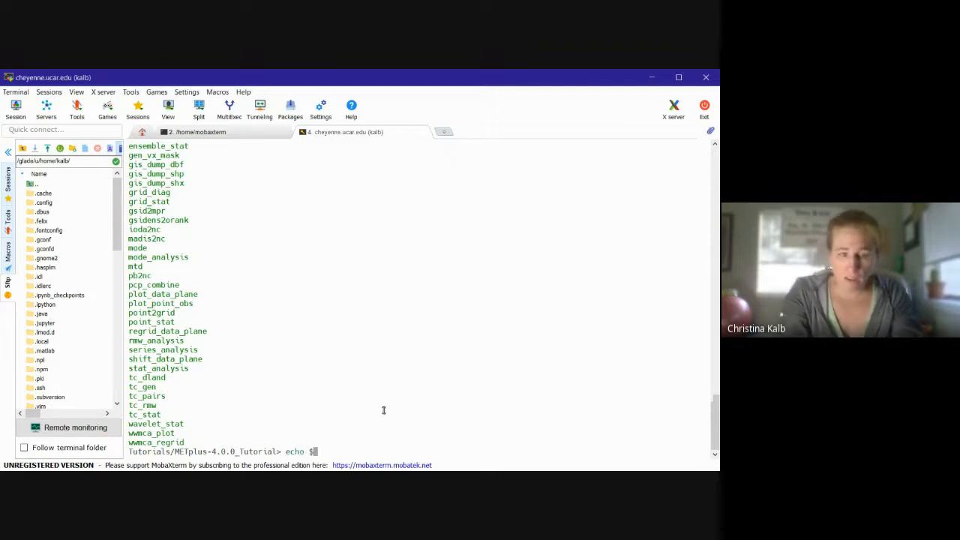
text(${METPLUS_D)
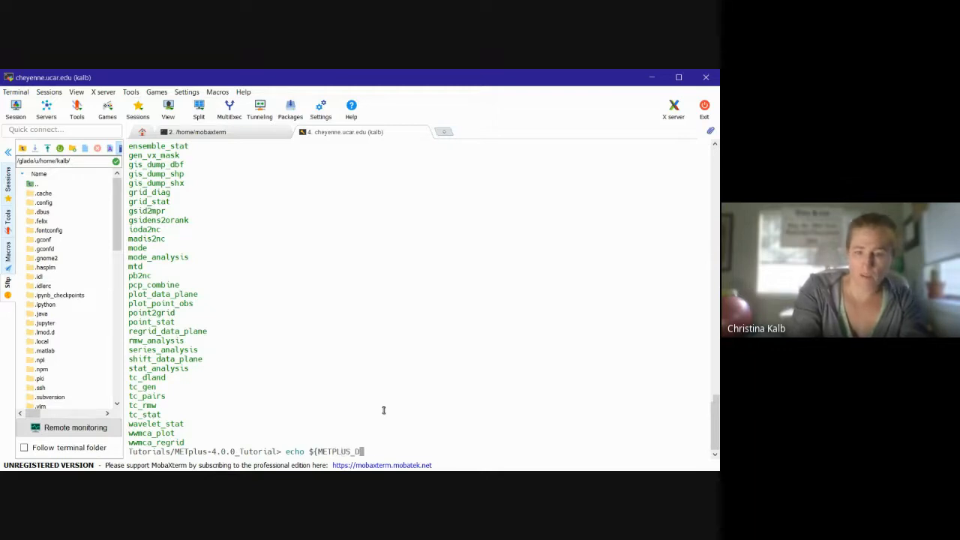
text(ATA_DIR})
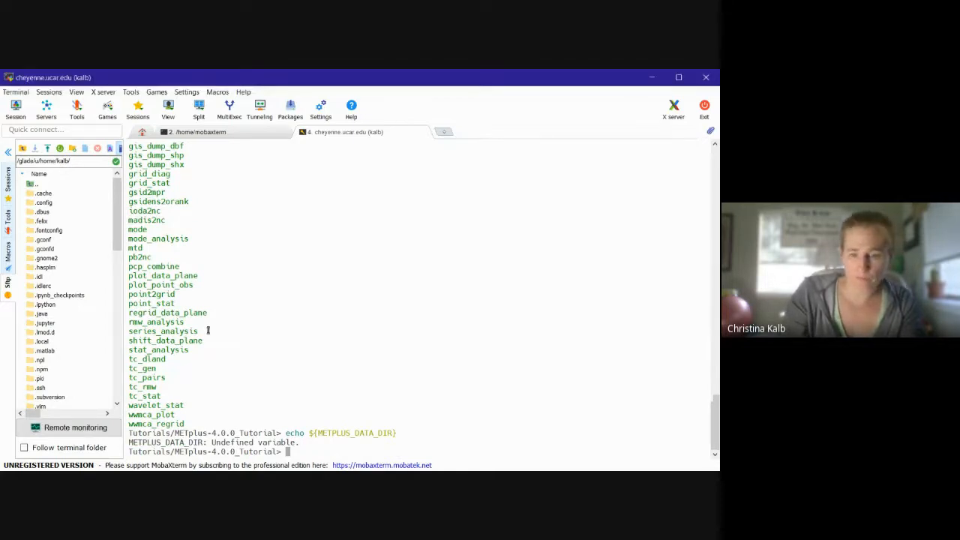
text(echo ${METPLUS_DATA)
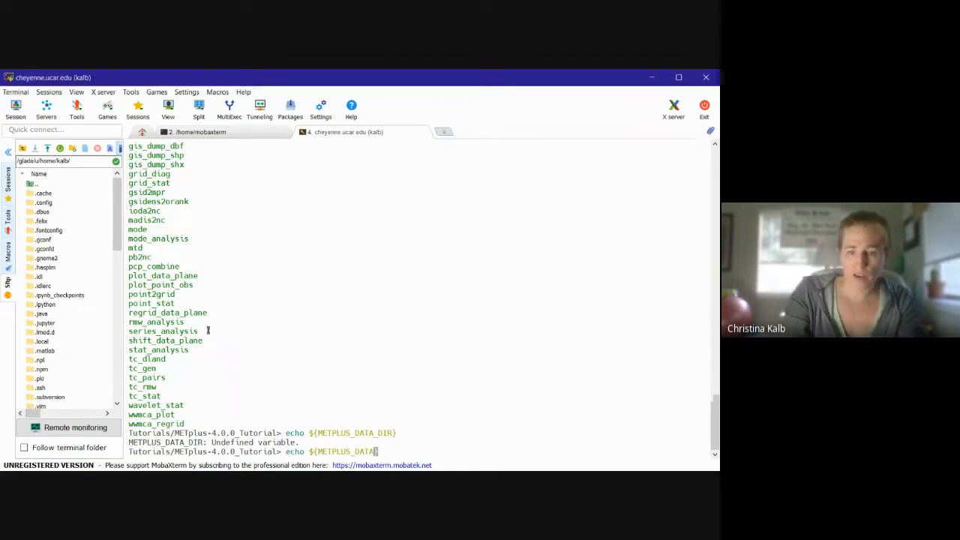